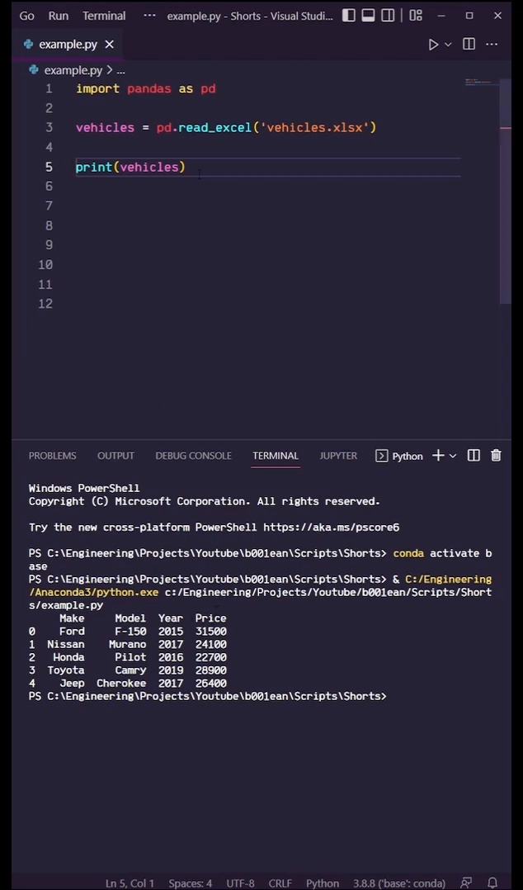
Comment out the print(vehicles) line on line 5 with Ctrl+/
{"action": "key", "text": "ctrl+/"}
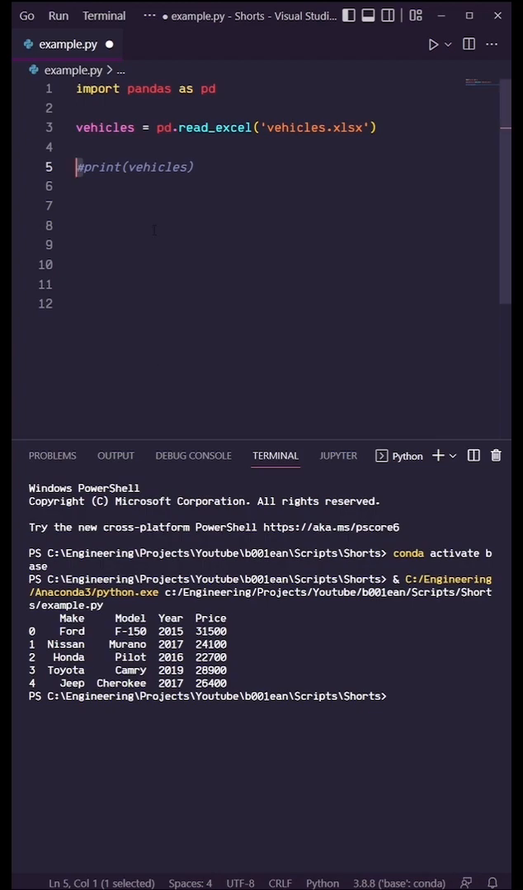
Add vehicles = vehicles.reset_index() and a for loop over vehicles.iterrows()
{"action": "type", "text": "vehicles = vehicles.reset_index()"}
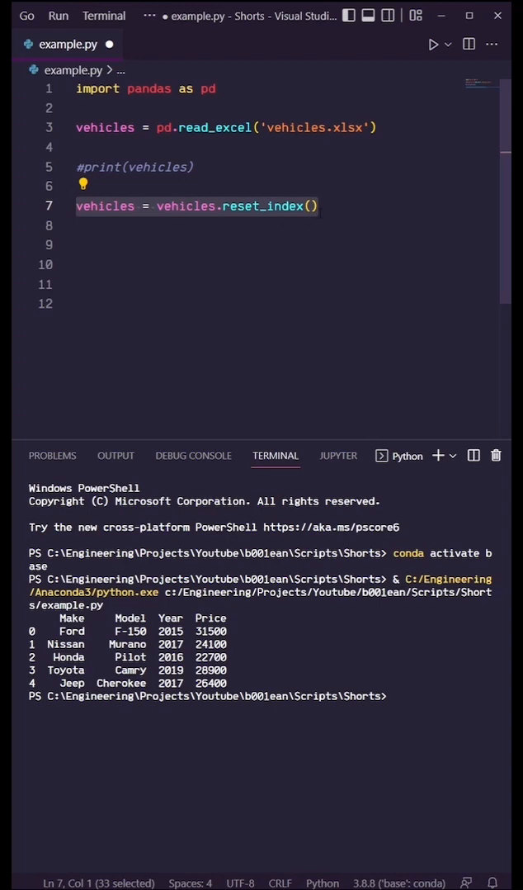
{"action": "type", "text": "for index, row in vehicles.iterrows():"}
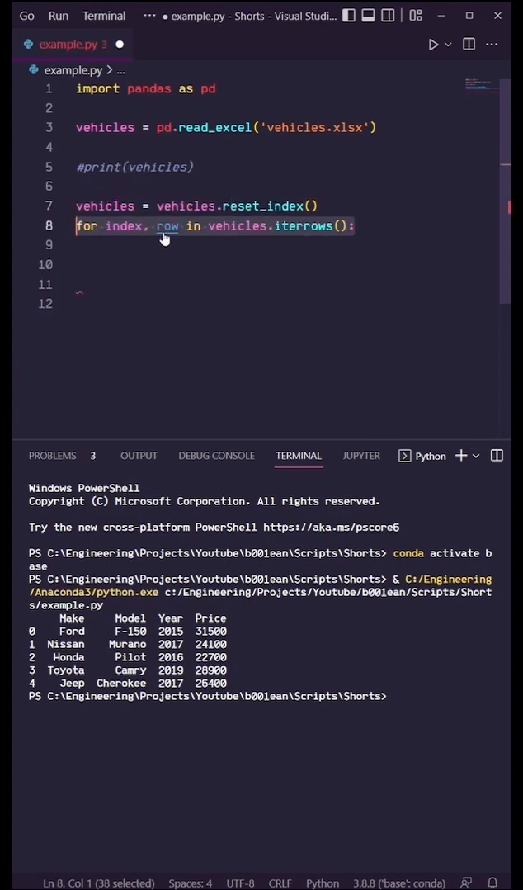
{"action": "mouse_move", "coordinate": [303, 226]}
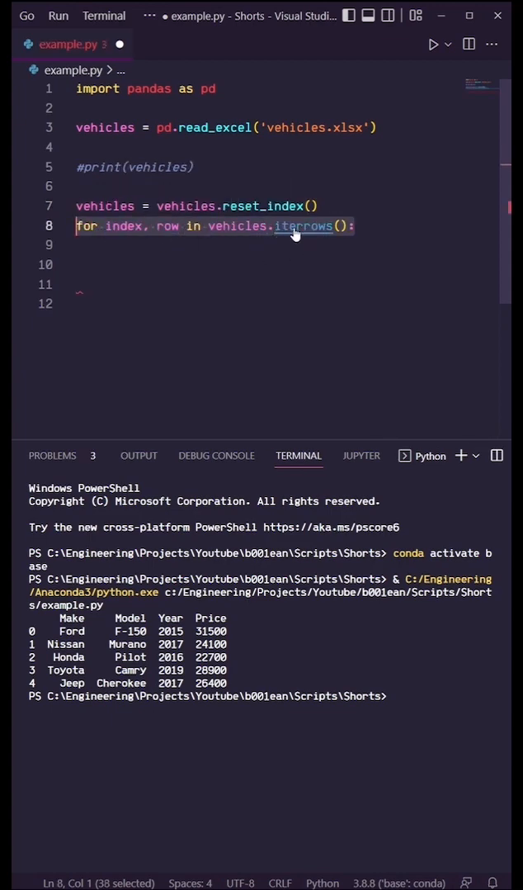
Compute down_payment as row['Price'] * 0.15, print it, and run the script
{"action": "type", "text": "down_payment = row['Price'] * 0.15"}
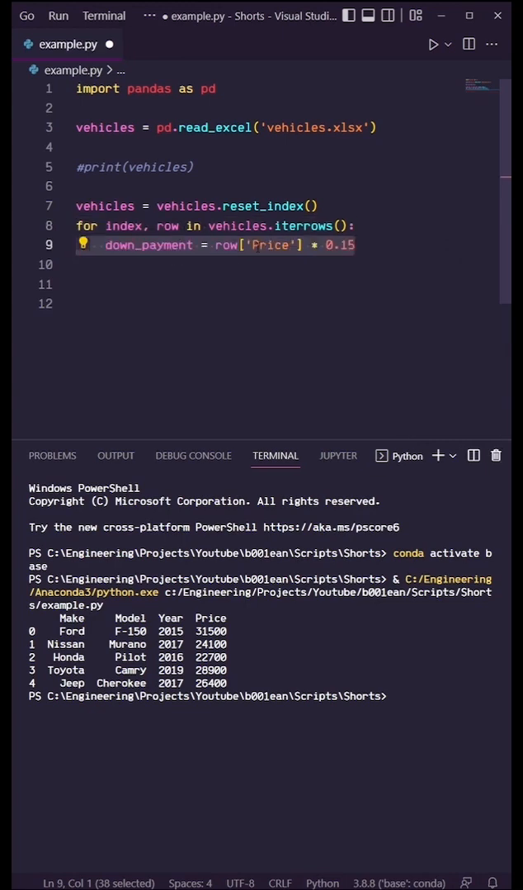
{"action": "mouse_move", "coordinate": [224, 246]}
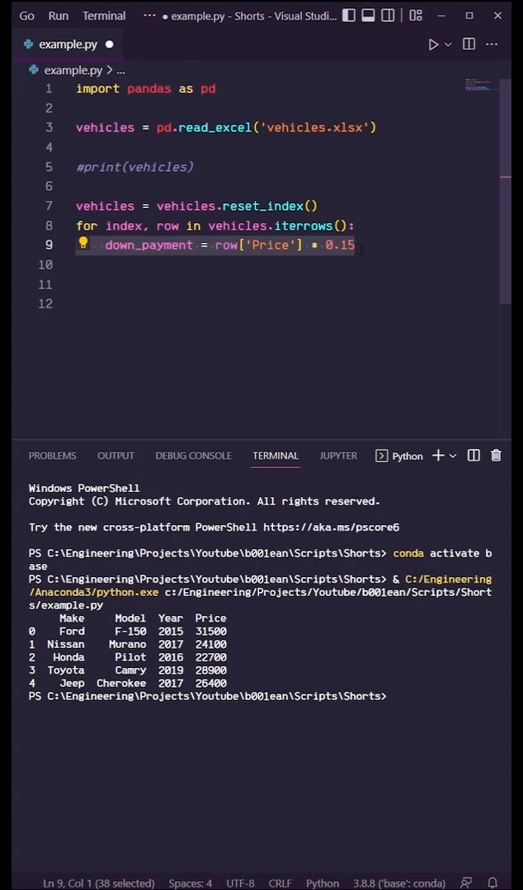
{"action": "type", "text": "print(down_payment)"}
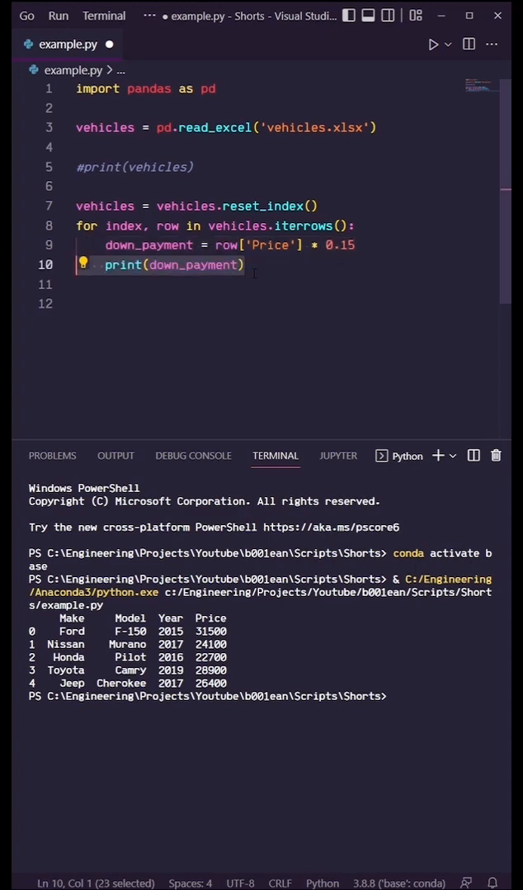
{"action": "mouse_move", "coordinate": [436, 45]}
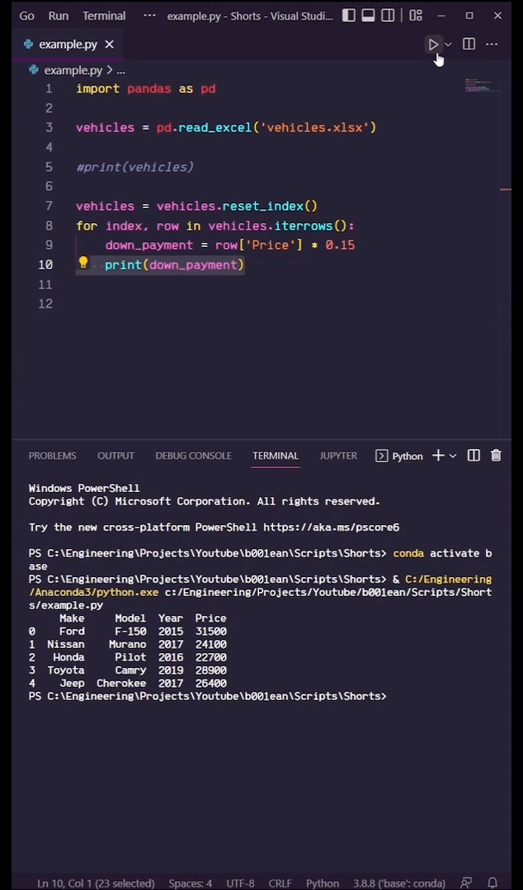
{"action": "left_click", "coordinate": [435, 44]}
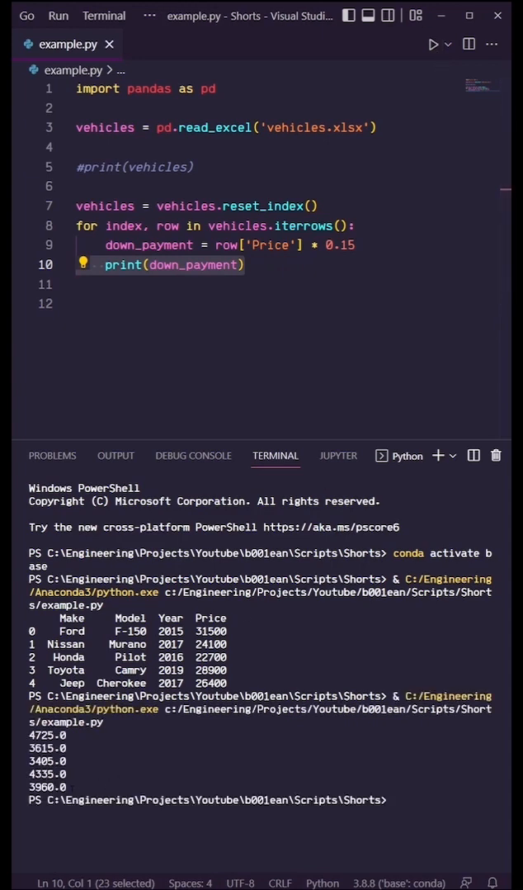